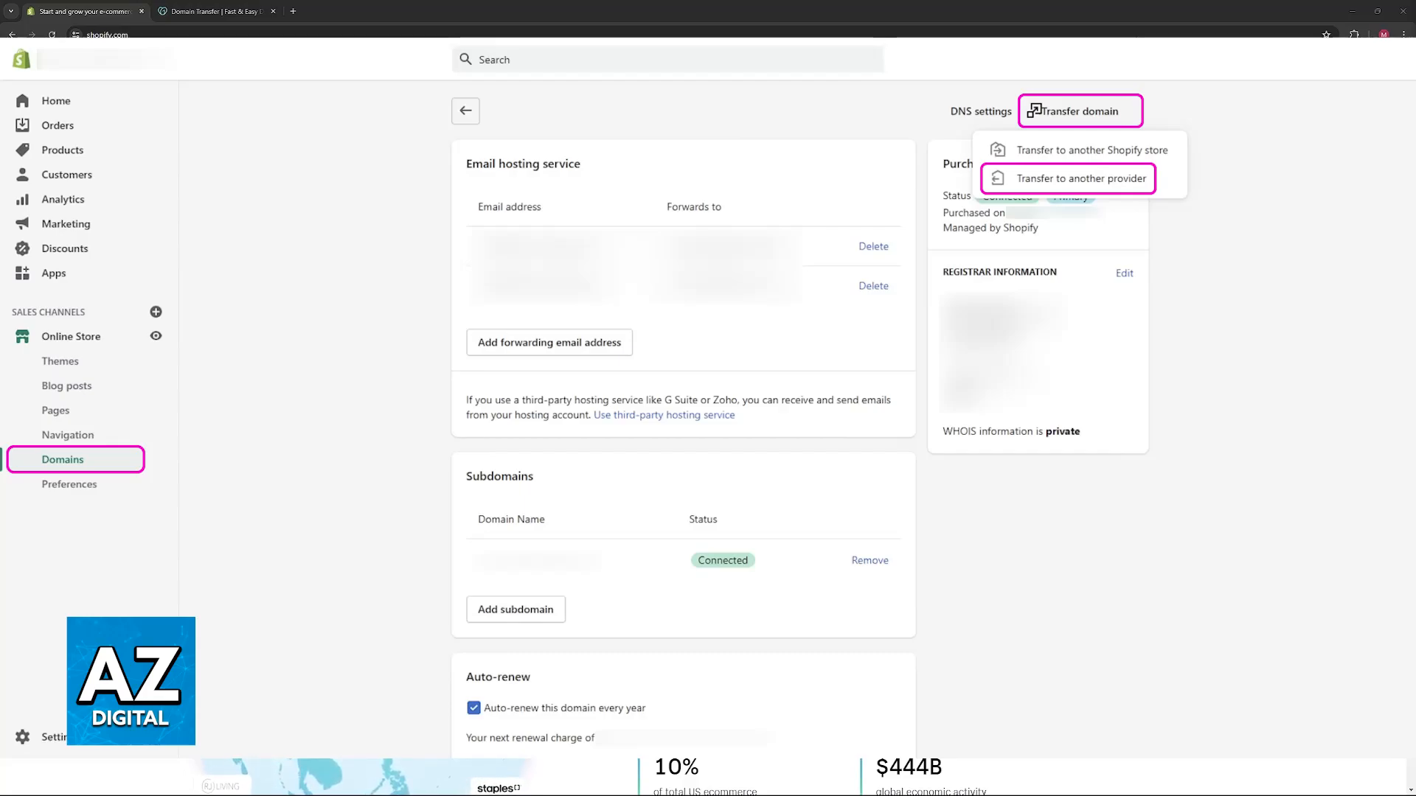
# Open the domain's transfer options in Shopify Admin to move it to another provider
pyautogui.click(1074, 178)
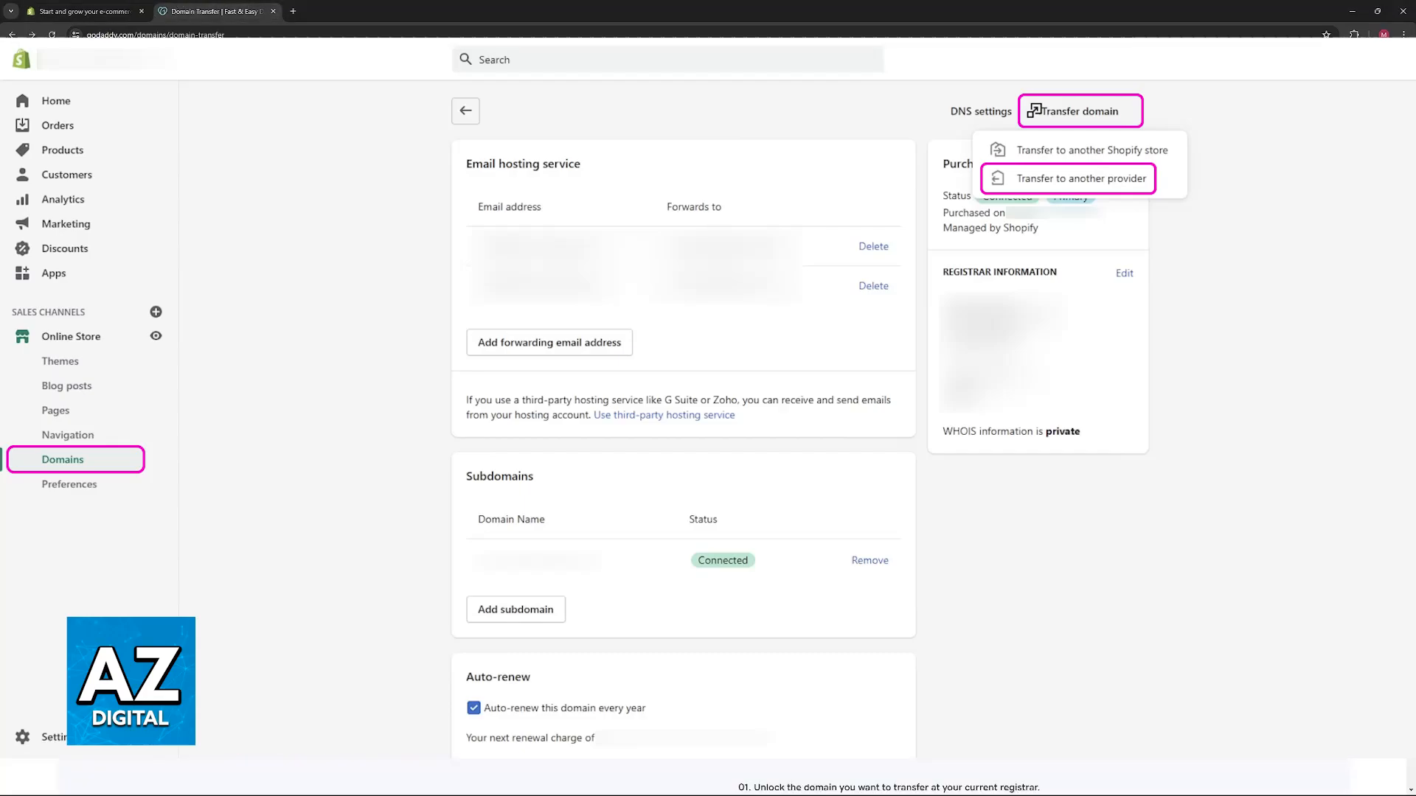
# On GoDaddy's refreshed transfer page, search for example.net as the domain to transfer
pyautogui.click(1083, 178)
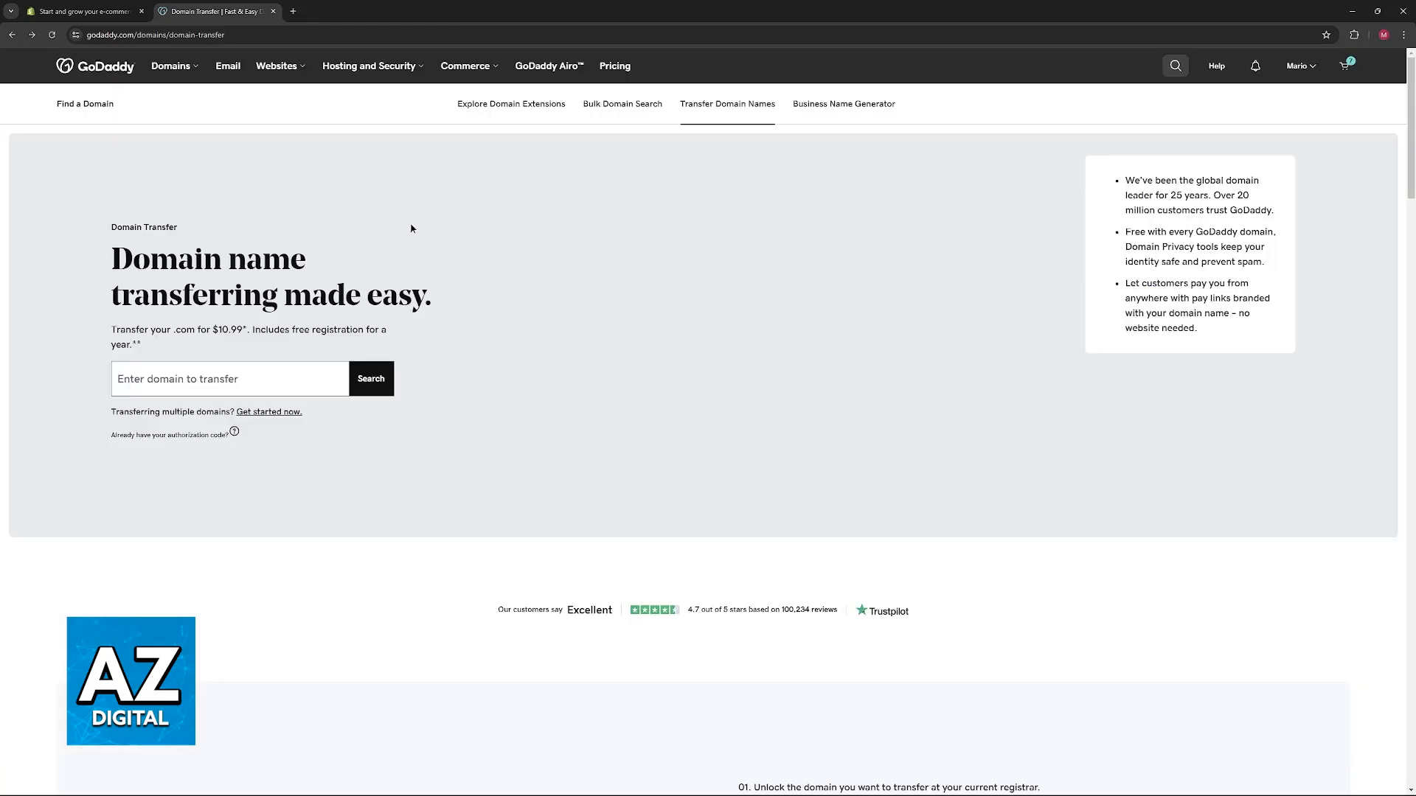
pyautogui.moveTo(172, 65)
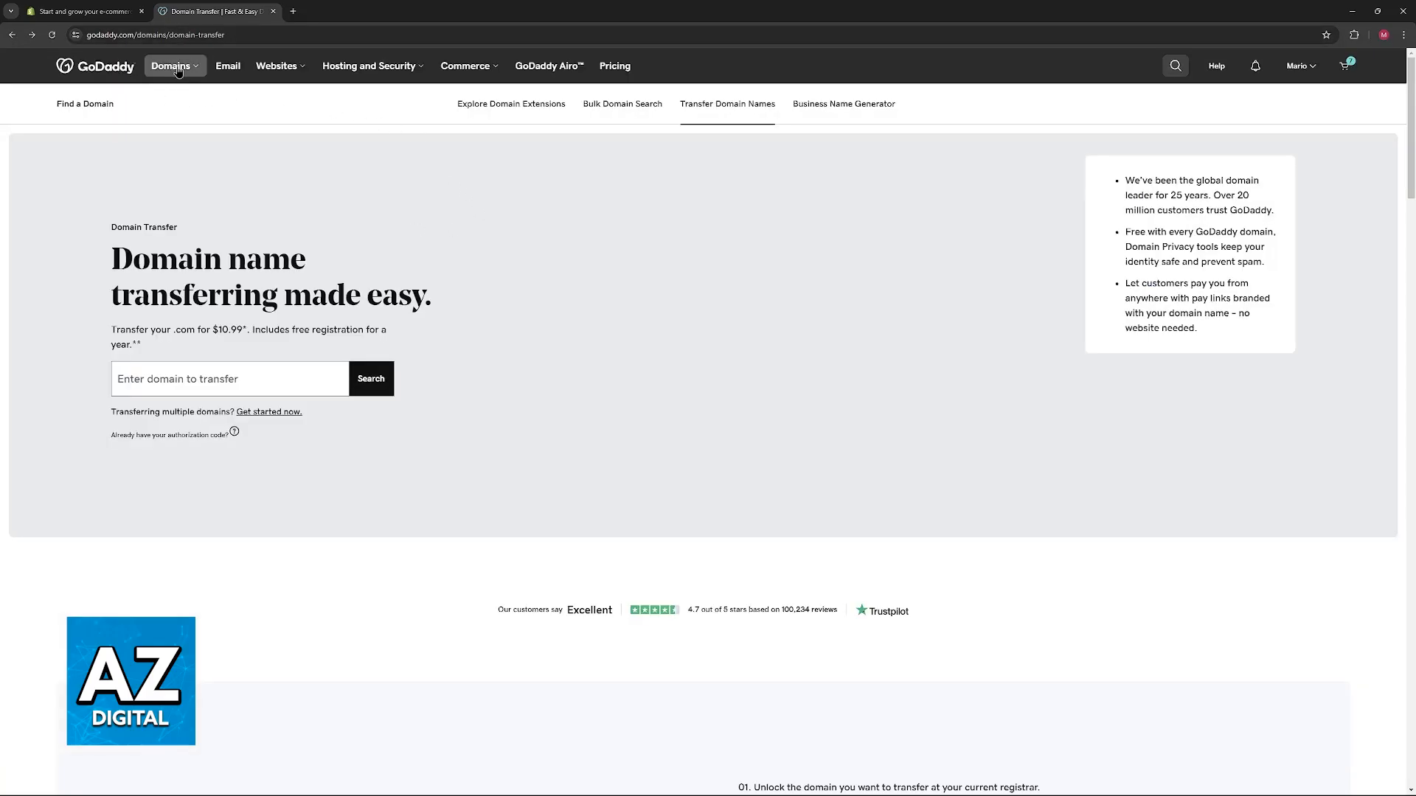
pyautogui.click(172, 65)
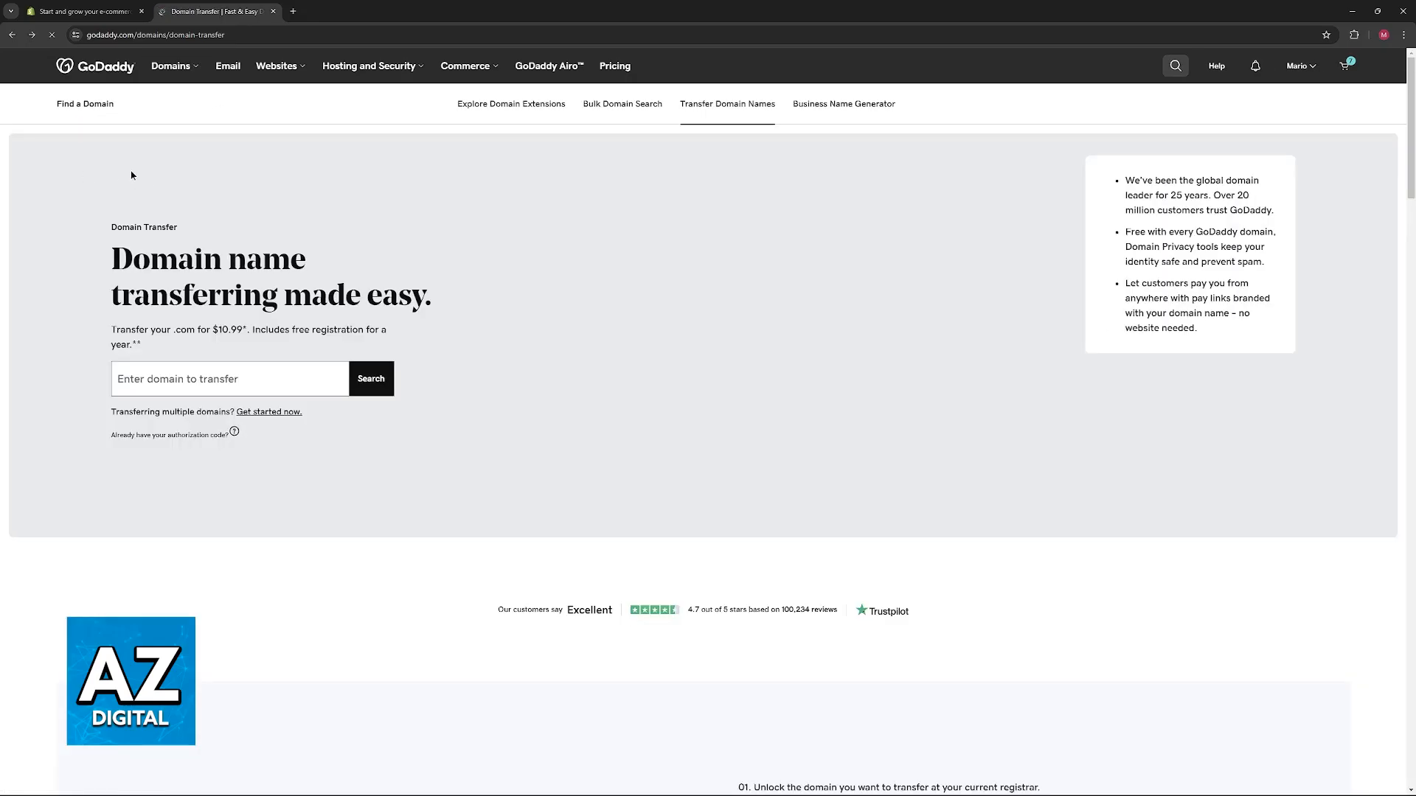
pyautogui.click(229, 378)
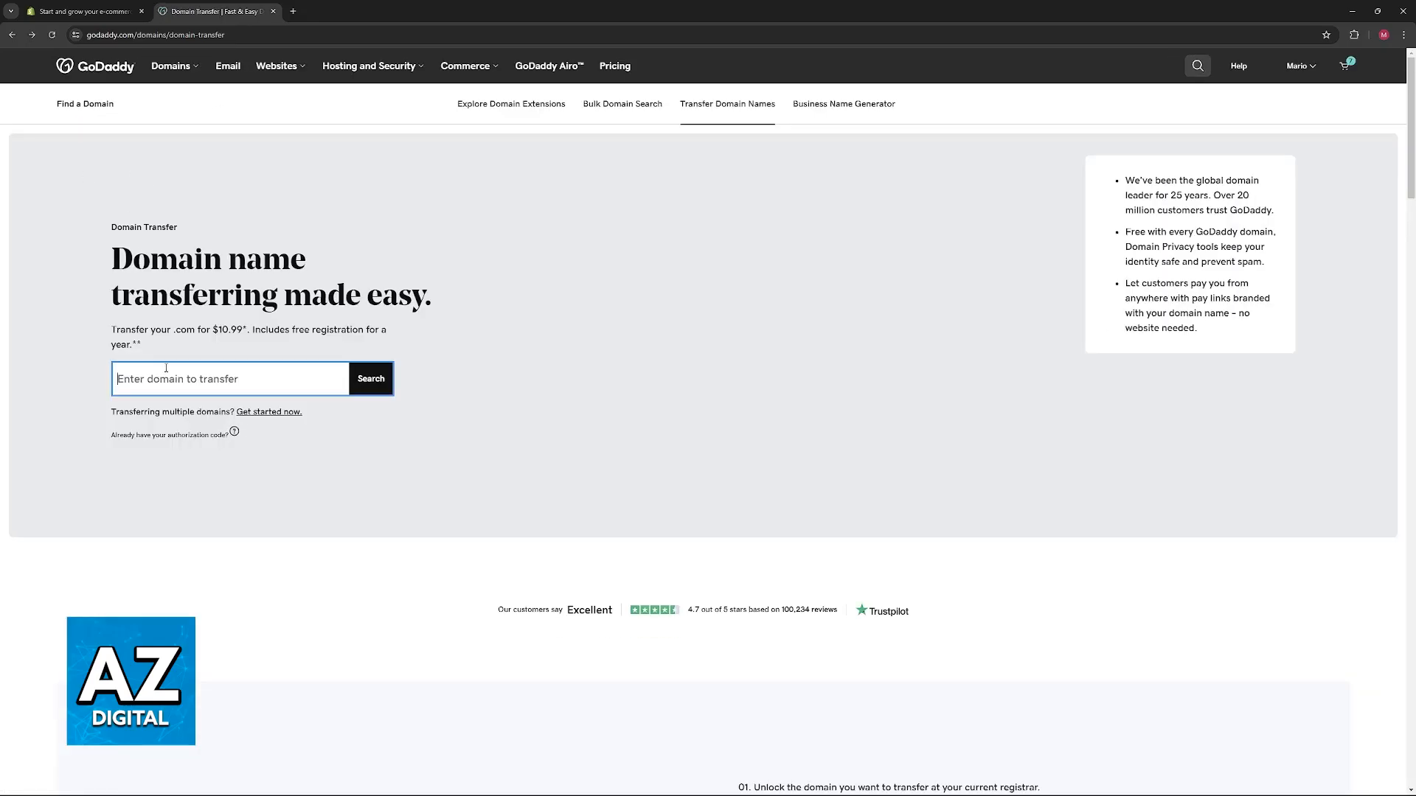
pyautogui.write('example.net')
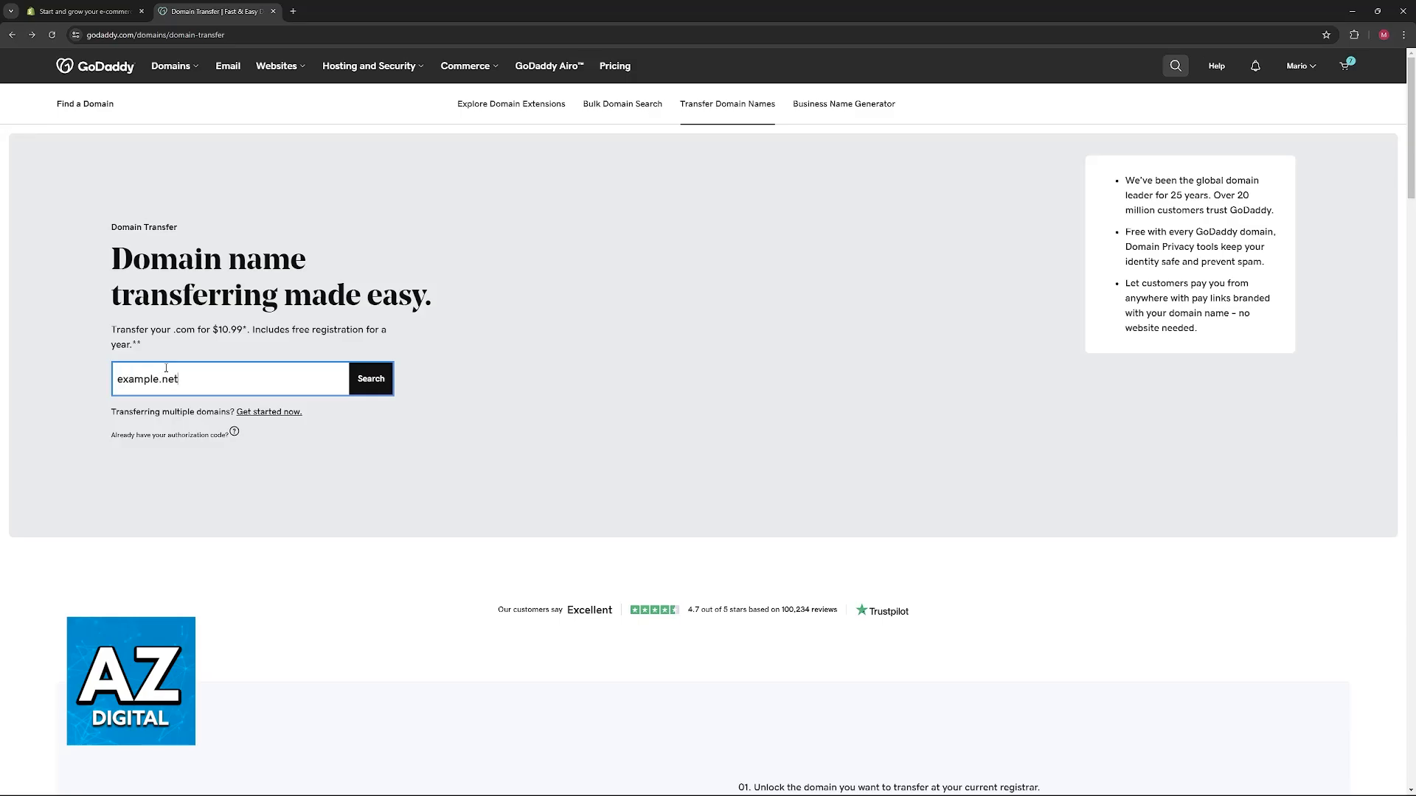
pyautogui.click(369, 378)
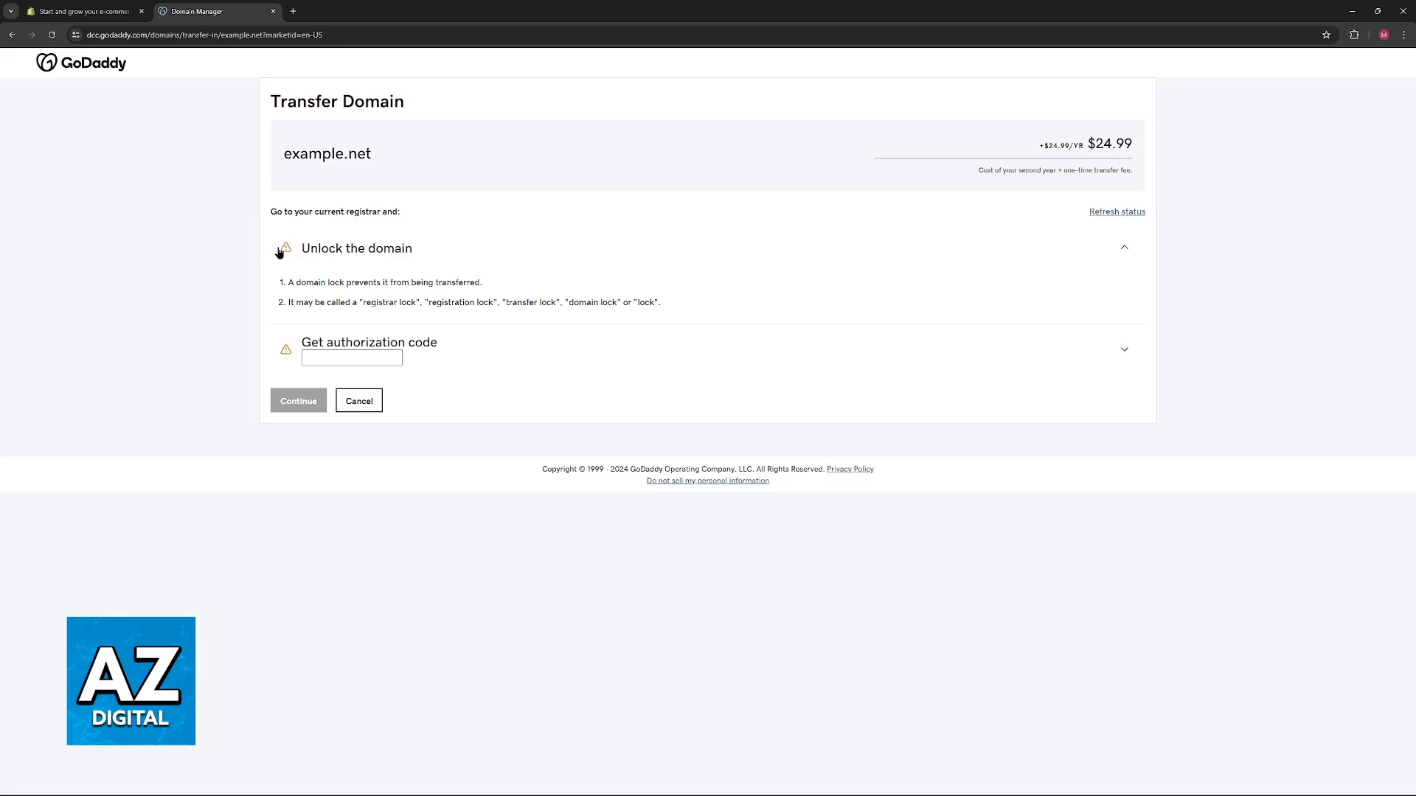
pyautogui.moveTo(382, 265)
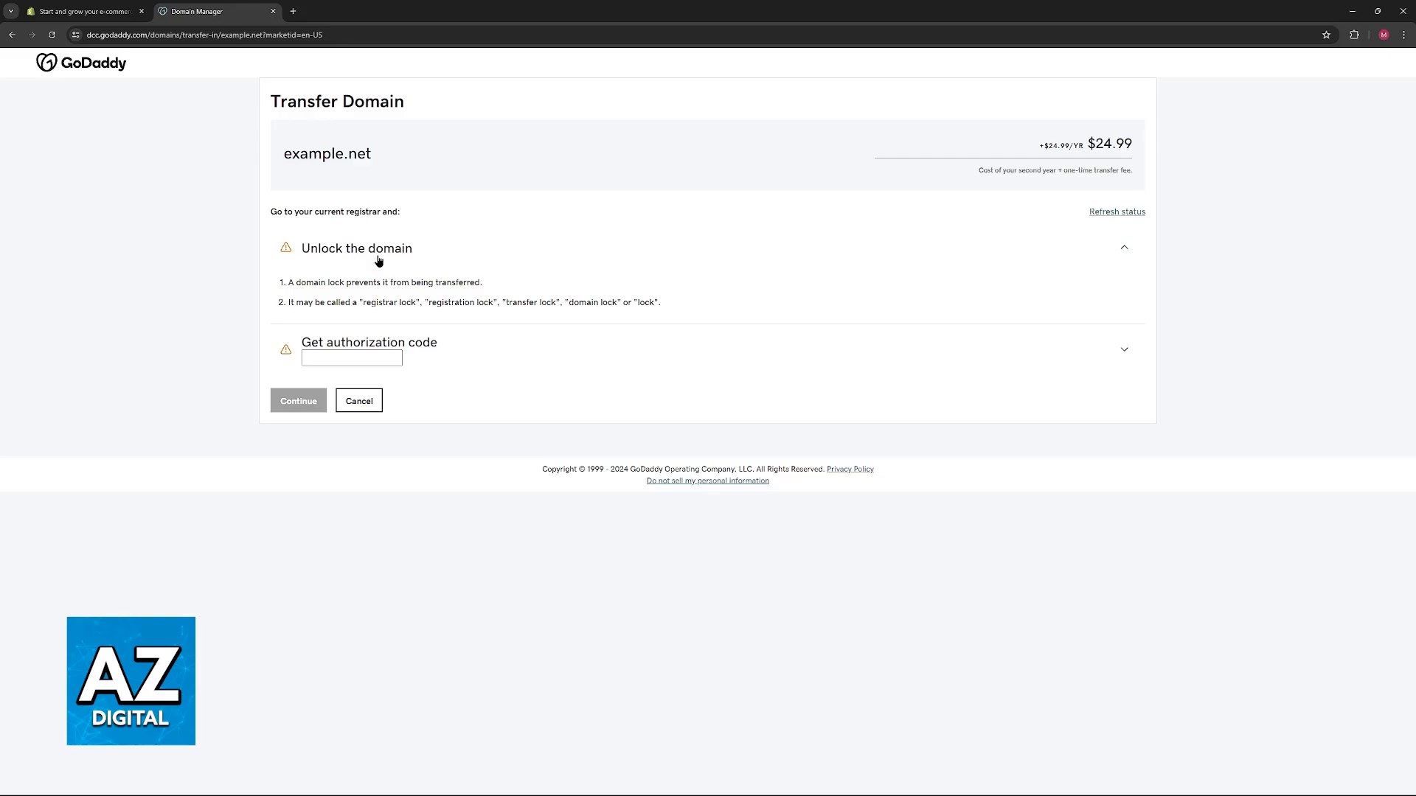
# Enter authorization code 123457 for the example.net transfer
pyautogui.click(351, 358)
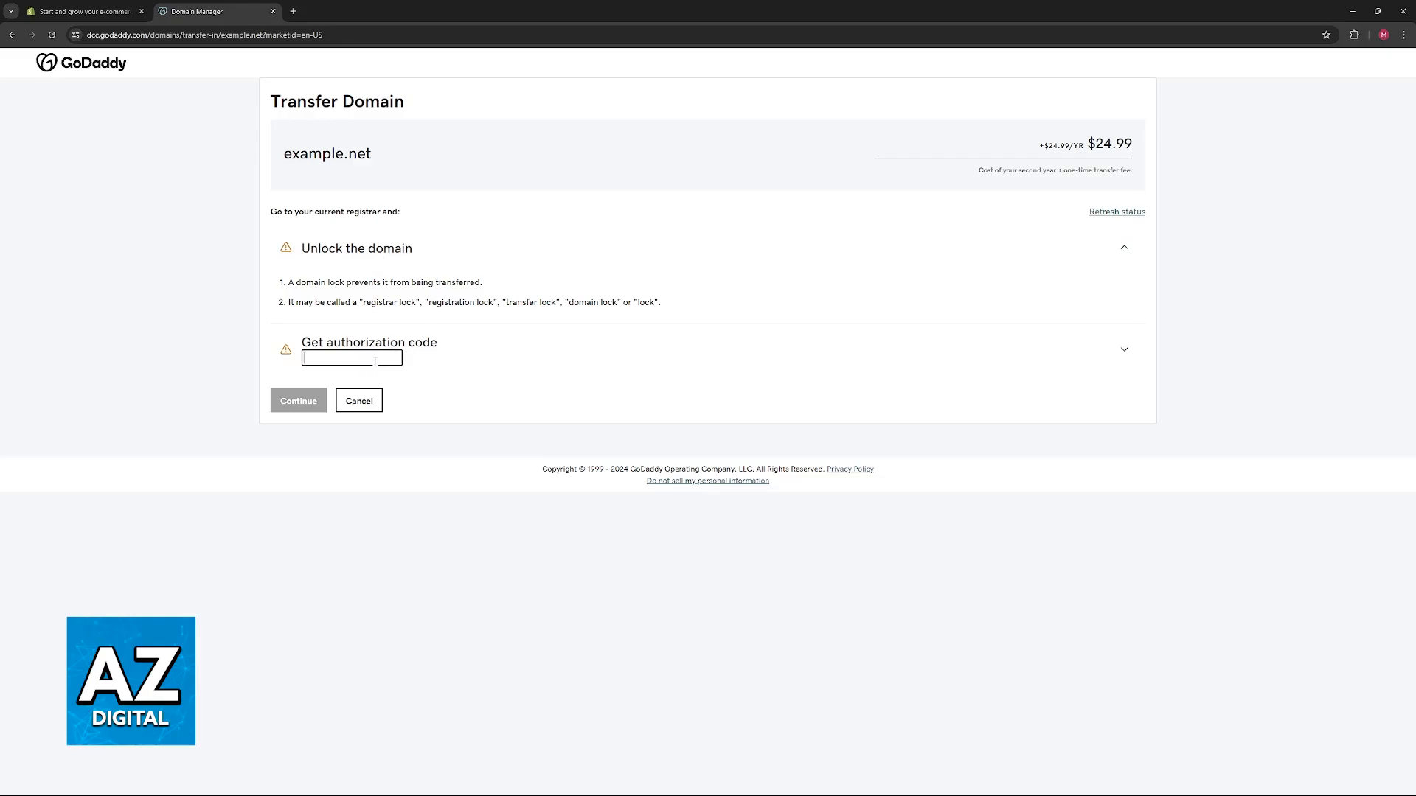
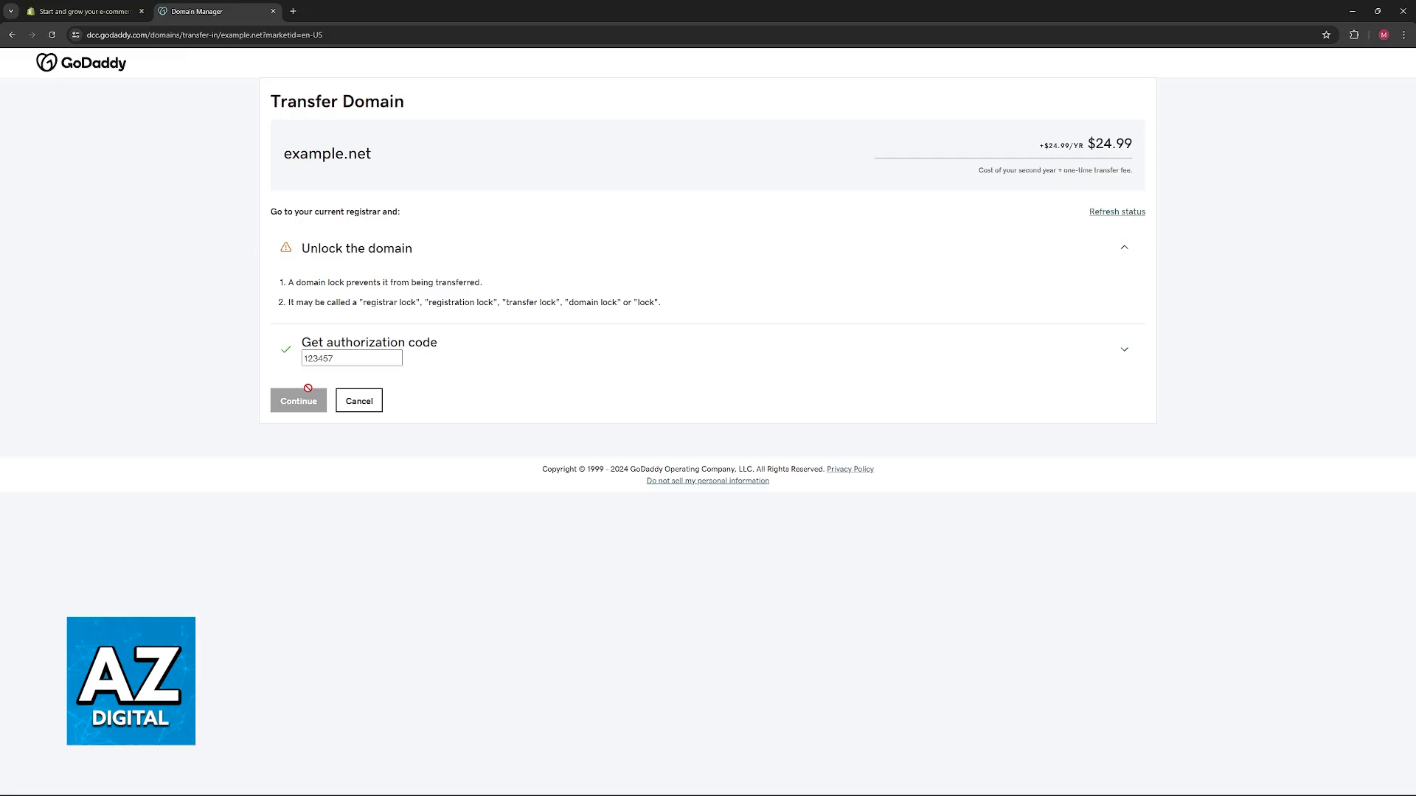